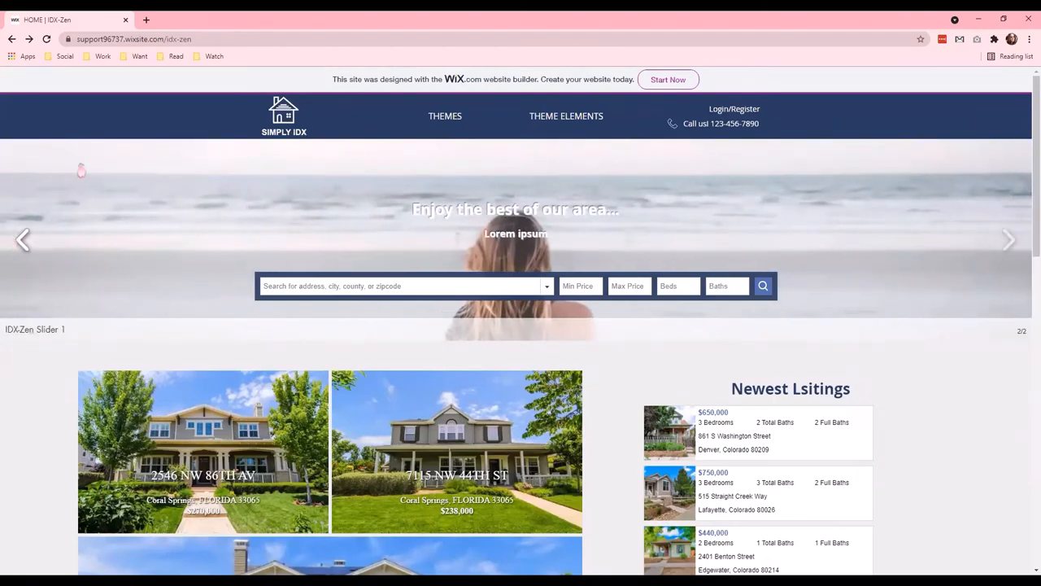
{"action": "scroll", "scroll_direction": "down", "scroll_amount": 3}
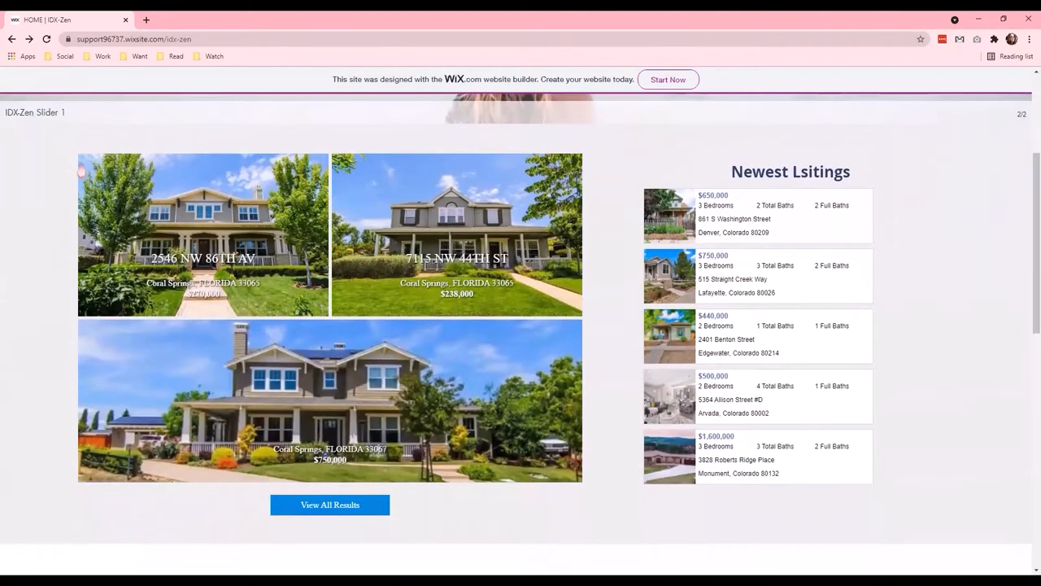
{"action": "scroll", "scroll_direction": "down", "scroll_amount": 3}
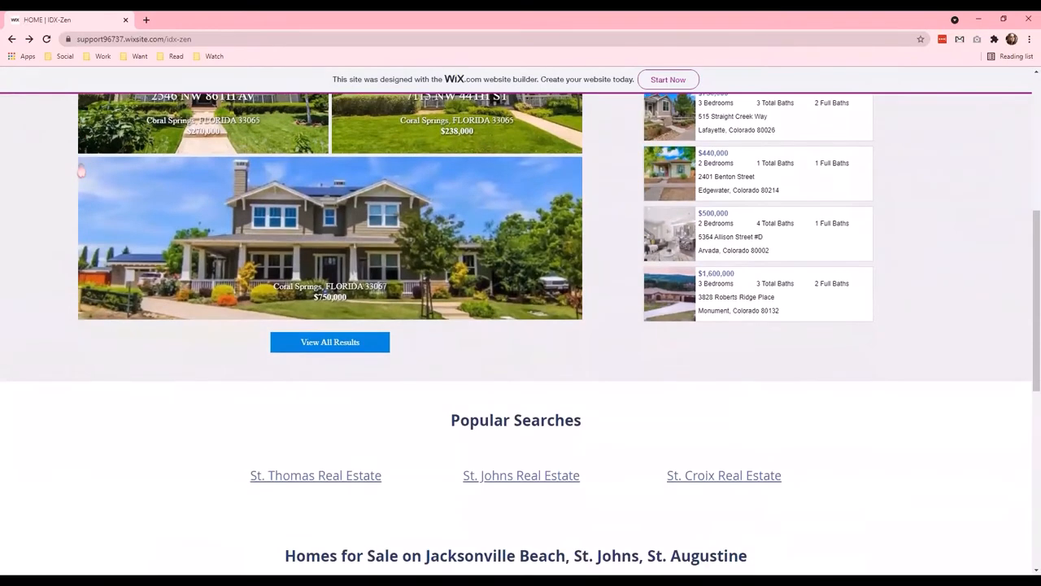
{"action": "scroll", "scroll_direction": "down", "scroll_amount": 3}
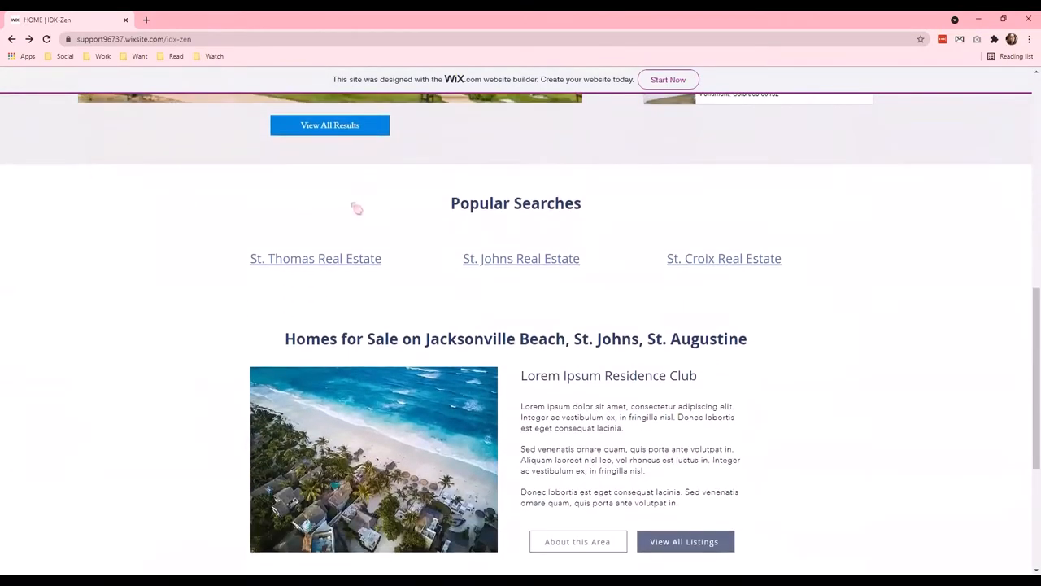
{"action": "scroll", "scroll_direction": "down", "scroll_amount": 3}
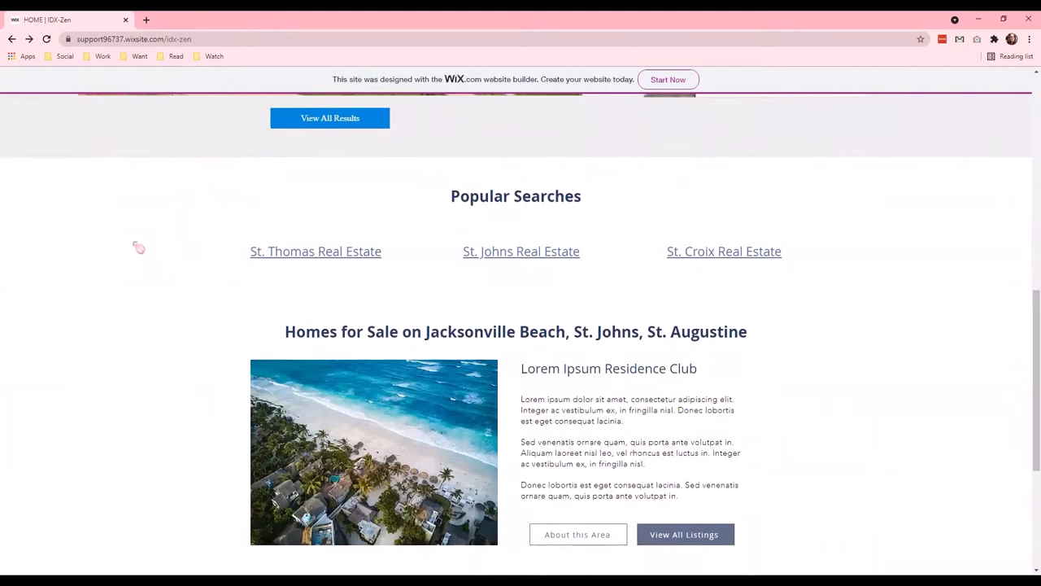
{"action": "scroll", "scroll_direction": "down", "scroll_amount": 3}
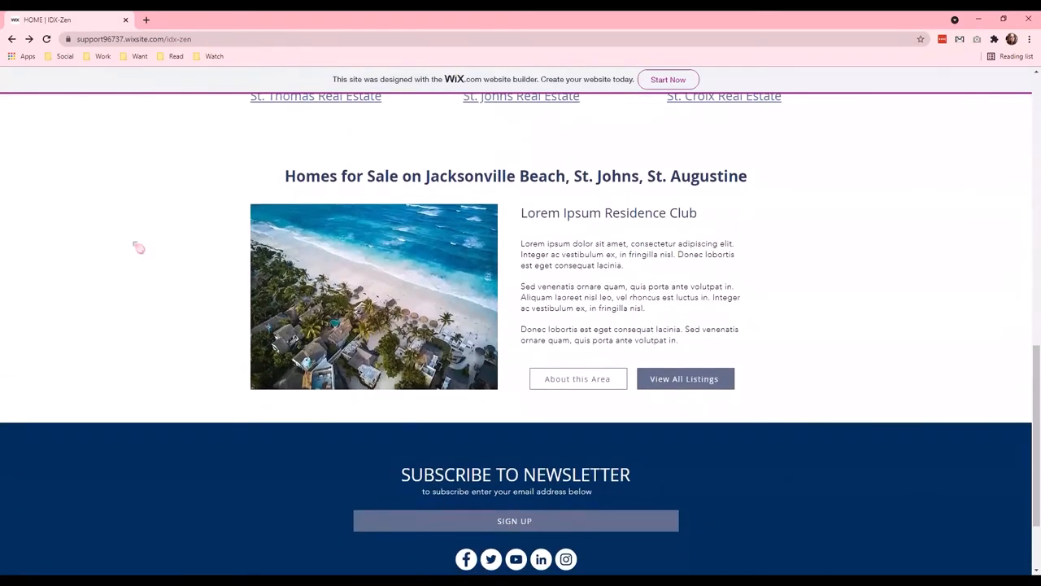
{"action": "scroll", "scroll_direction": "down", "scroll_amount": 3}
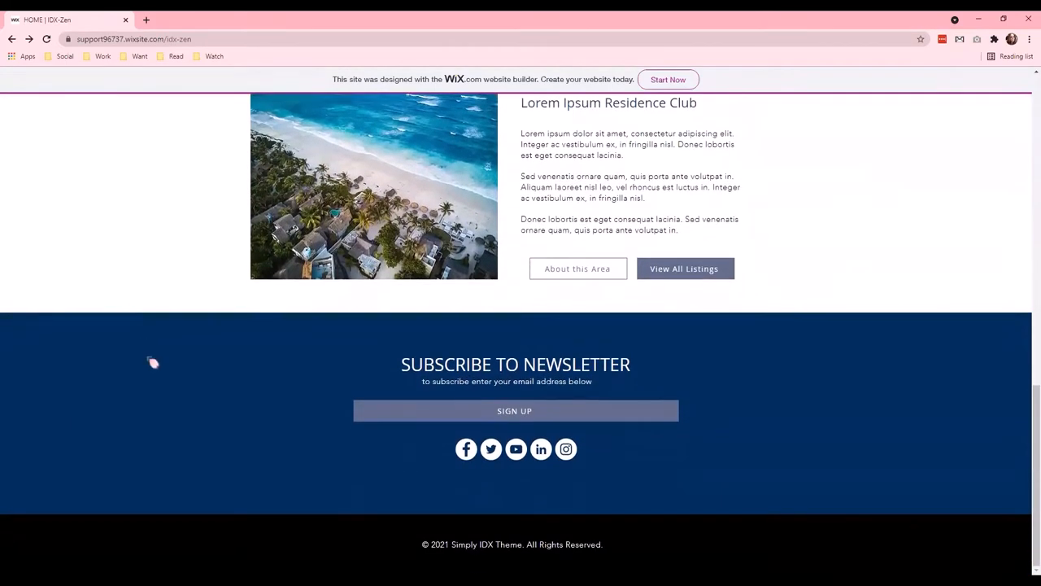
{"action": "mouse_move", "coordinate": [210, 354]}
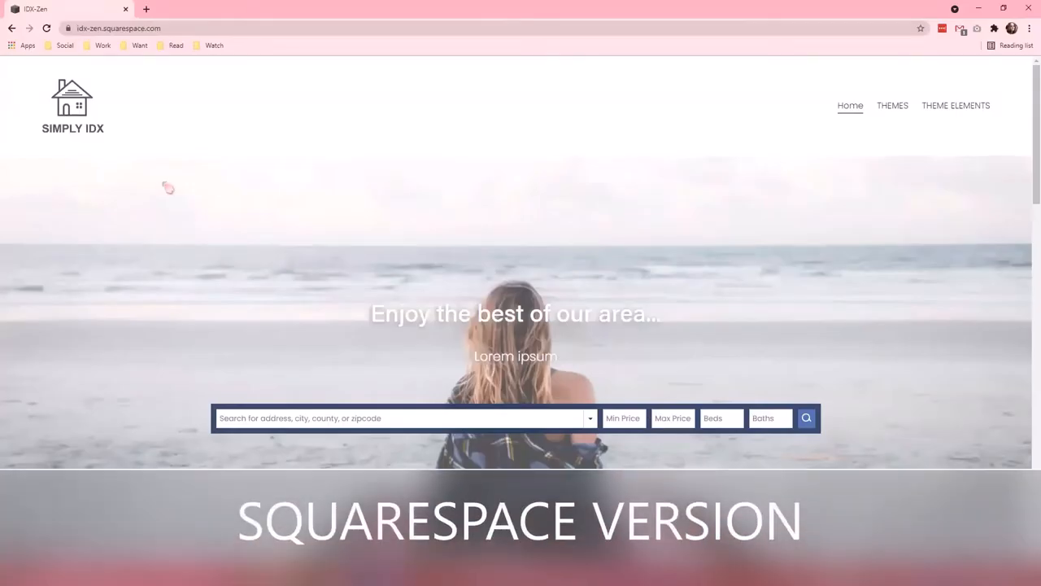
{"action": "mouse_move", "coordinate": [72, 172]}
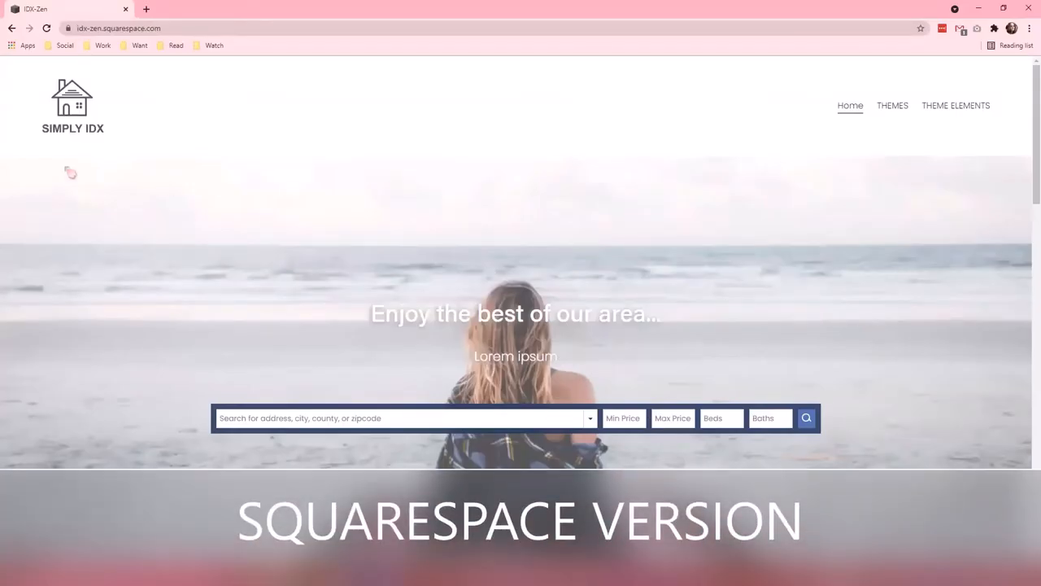
{"action": "scroll", "scroll_direction": "down", "scroll_amount": 3}
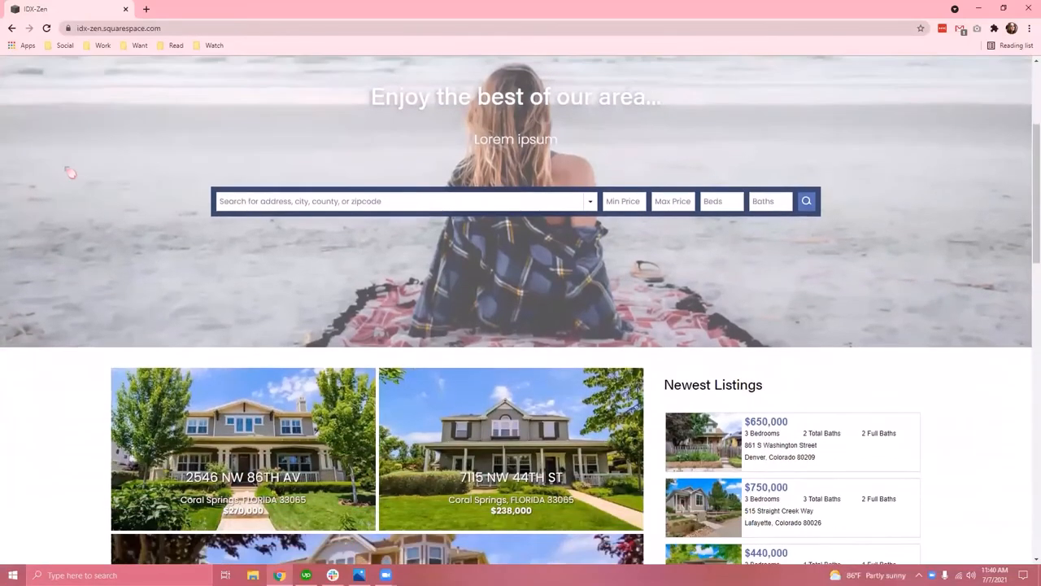
{"action": "scroll", "scroll_direction": "down", "scroll_amount": 3}
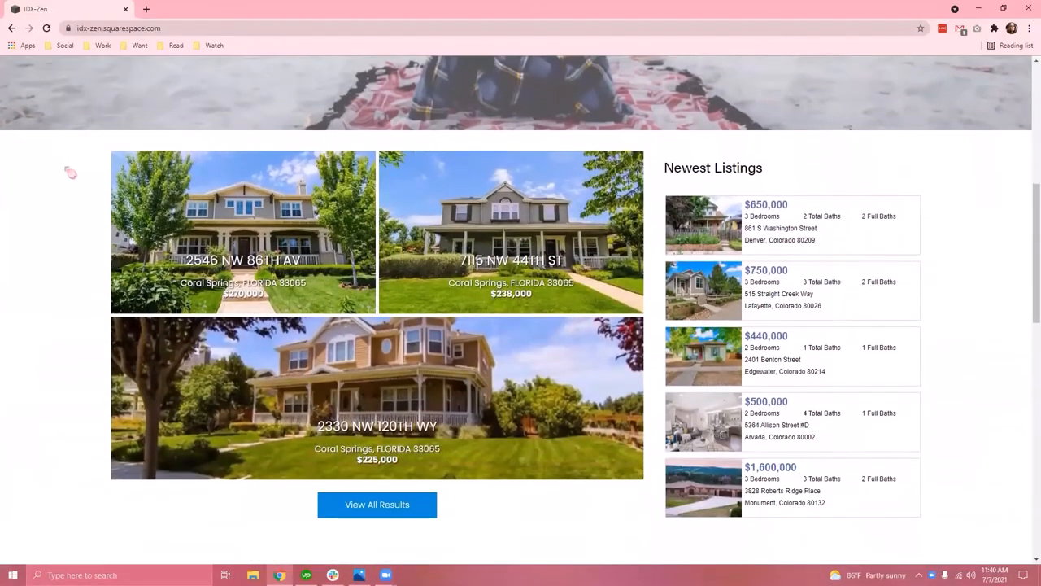
{"action": "scroll", "scroll_direction": "down", "scroll_amount": 3}
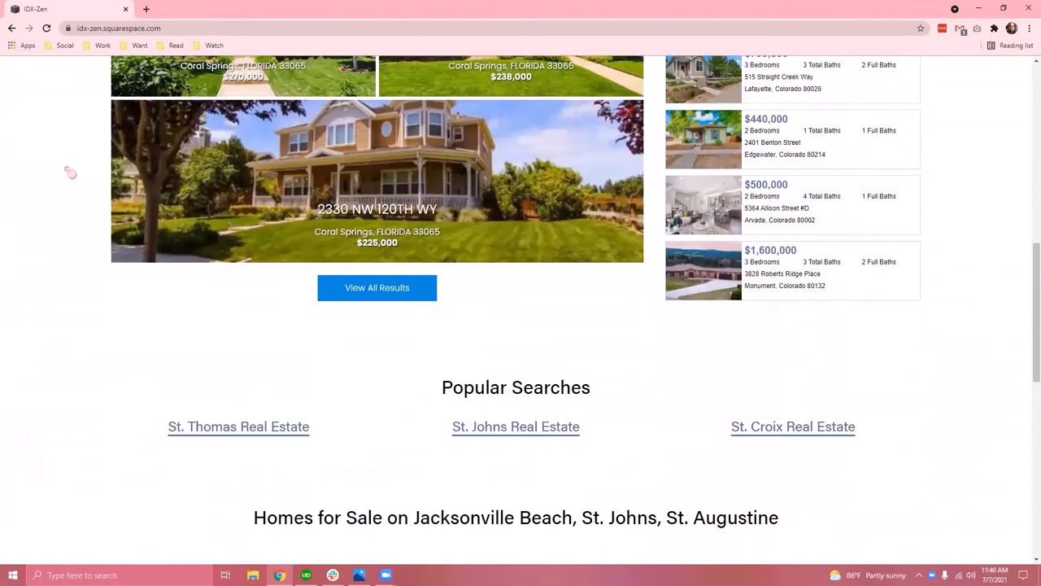
{"action": "scroll", "scroll_direction": "down", "scroll_amount": 3}
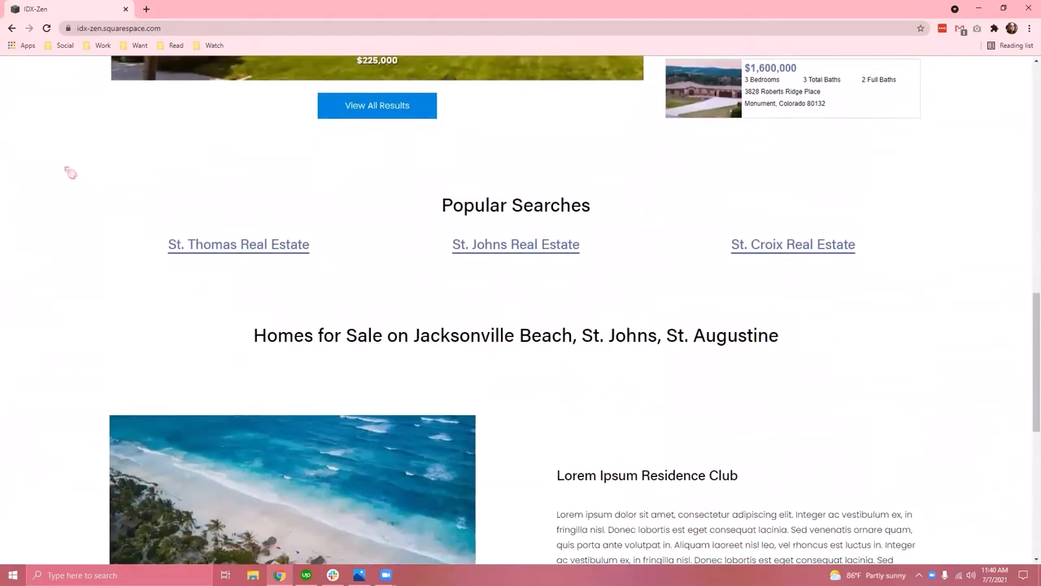
{"action": "scroll", "scroll_direction": "down", "scroll_amount": 3}
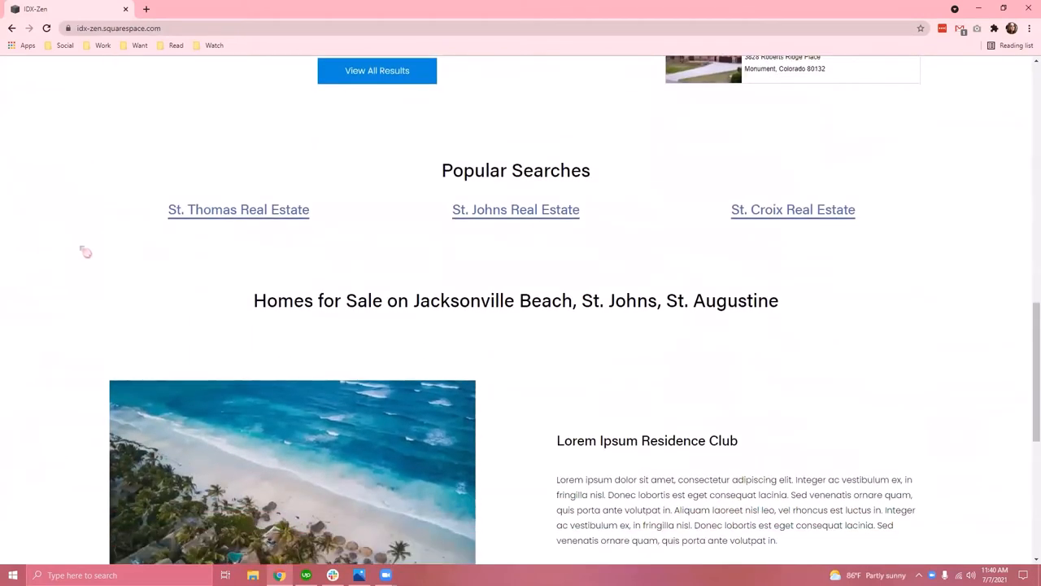
{"action": "scroll", "scroll_direction": "down", "scroll_amount": 3}
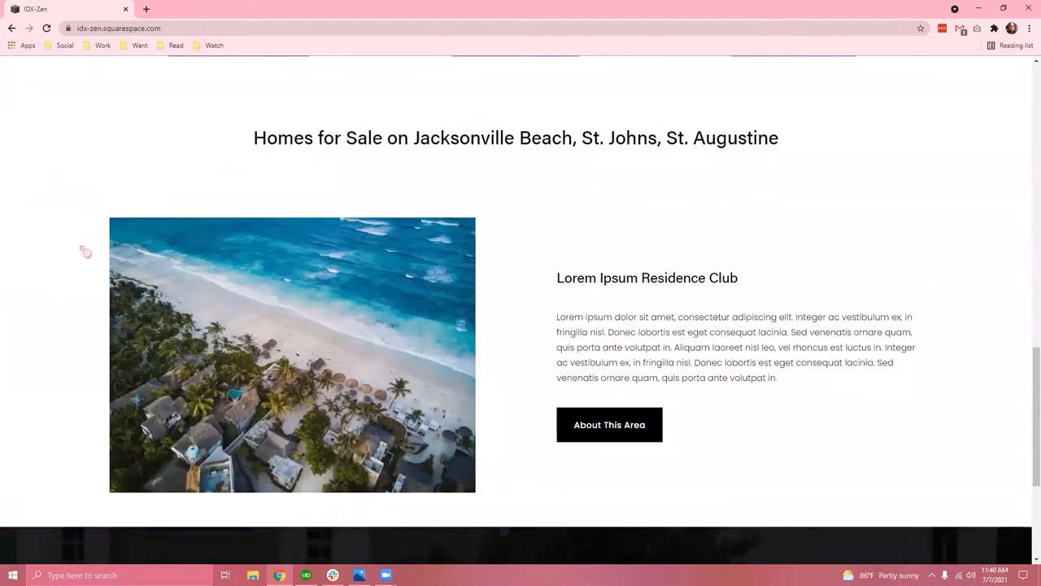
{"action": "scroll", "scroll_direction": "down", "scroll_amount": 3}
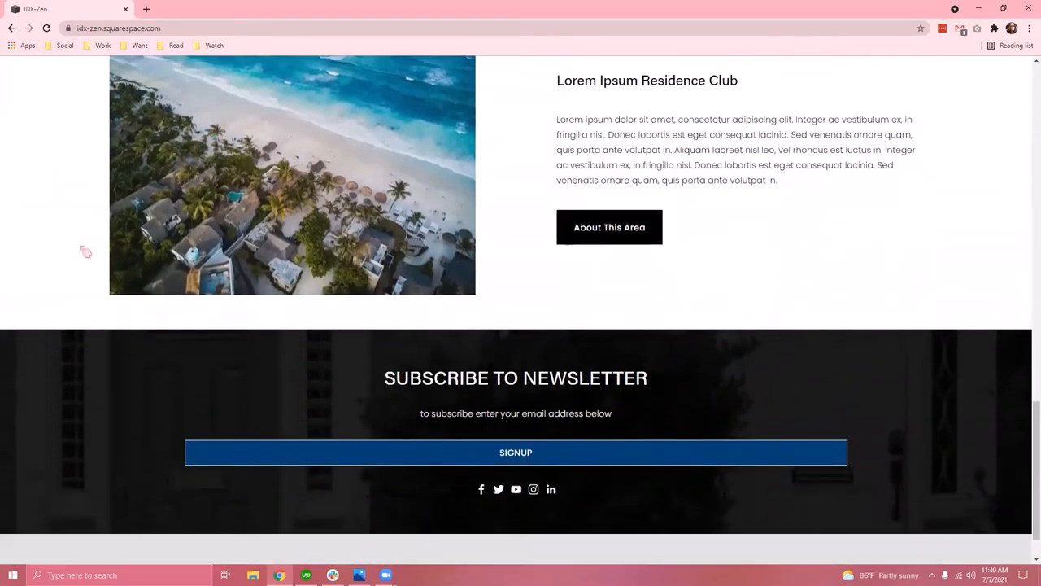
{"action": "scroll", "scroll_direction": "down", "scroll_amount": 3}
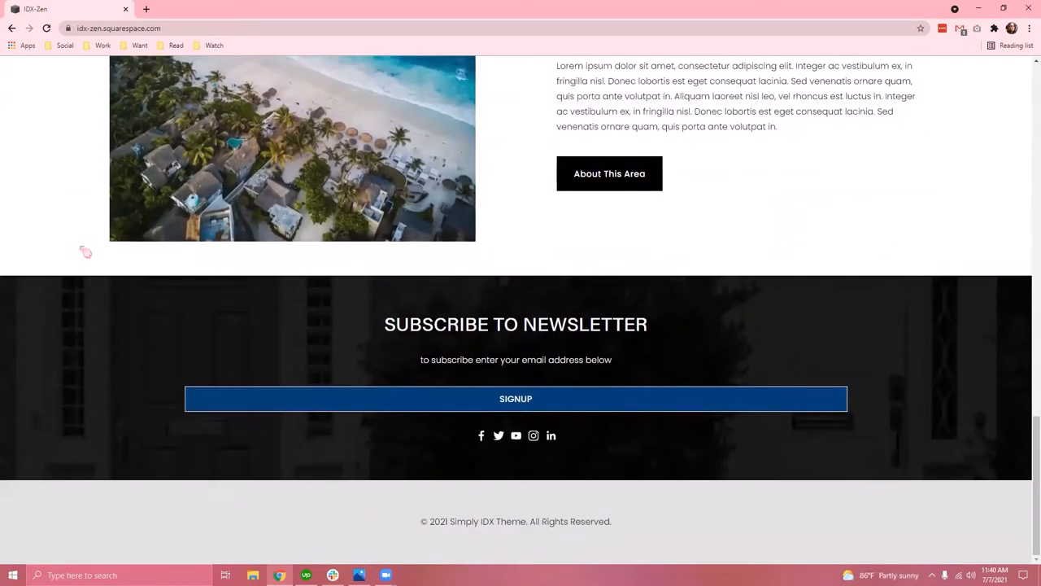
{"action": "mouse_move", "coordinate": [408, 546]}
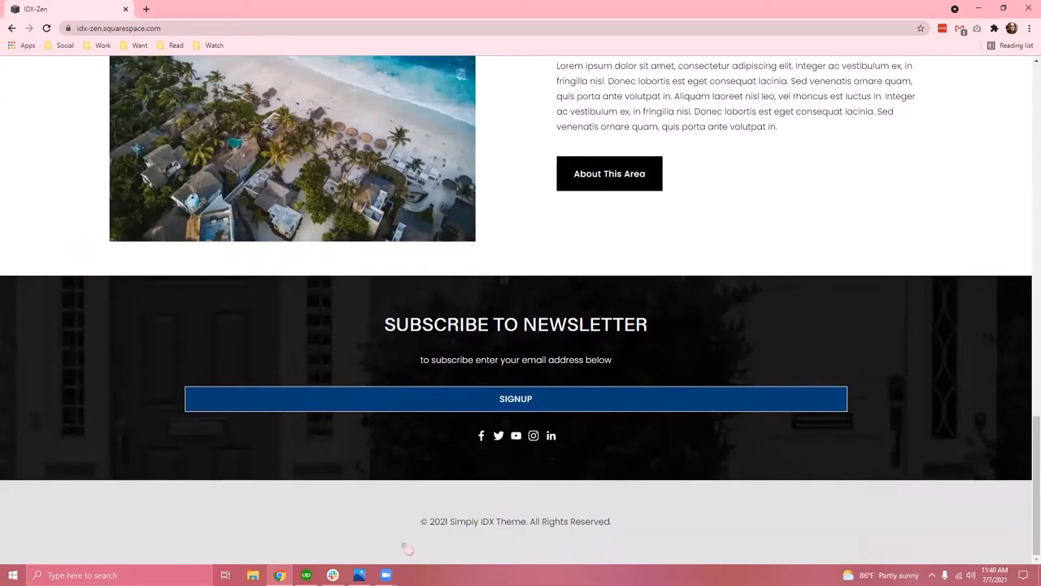
{"action": "mouse_move", "coordinate": [436, 296]}
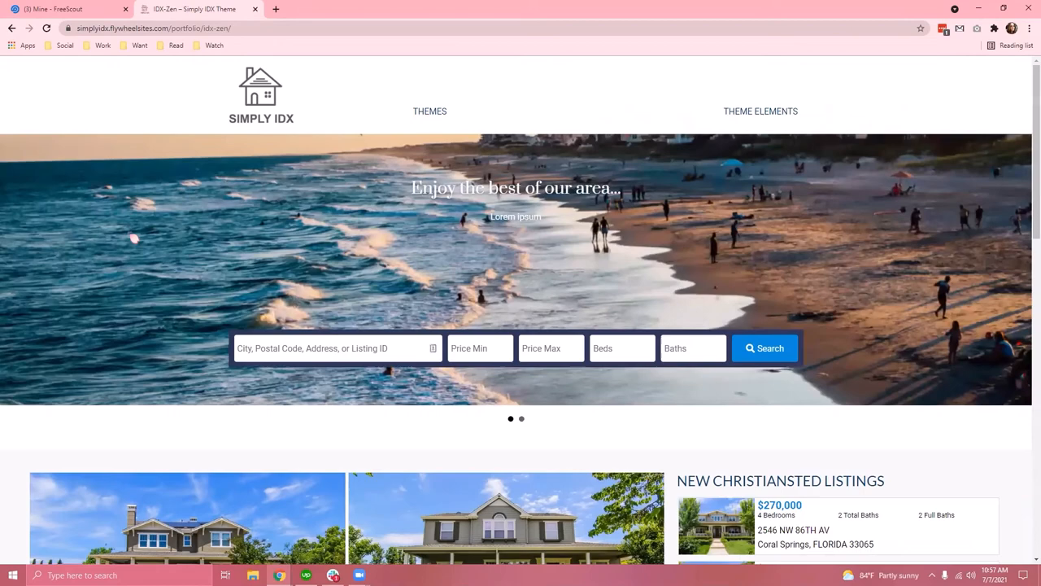
{"action": "scroll", "scroll_direction": "down", "scroll_amount": 3}
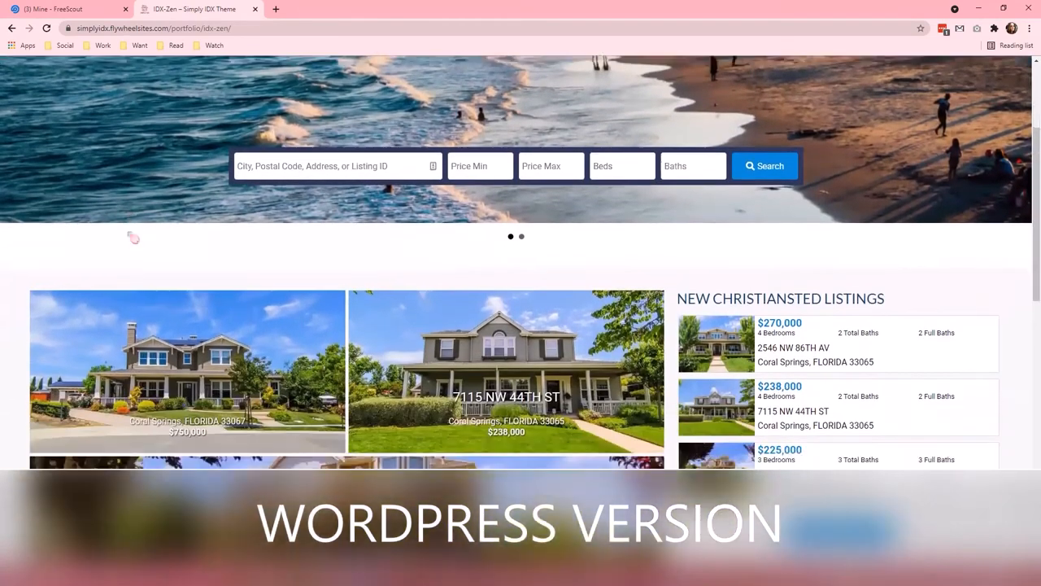
{"action": "scroll", "scroll_direction": "down", "scroll_amount": 3}
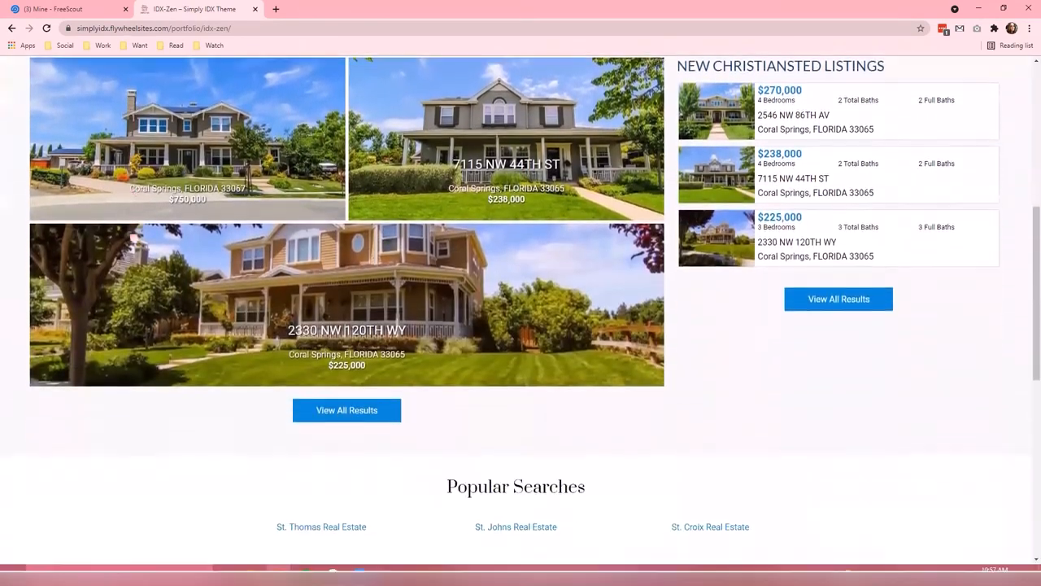
{"action": "scroll", "scroll_direction": "down", "scroll_amount": 3}
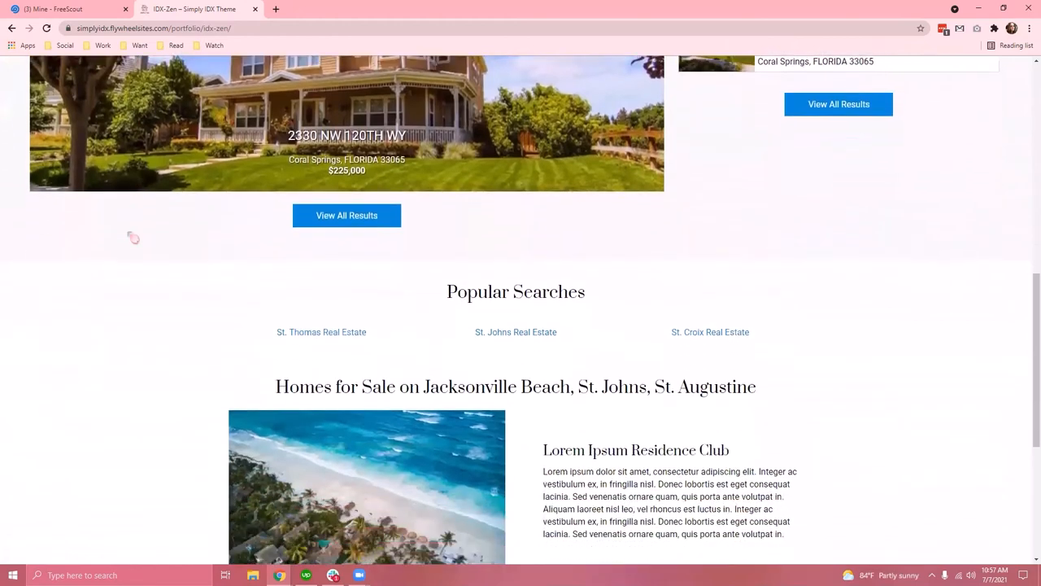
{"action": "scroll", "scroll_direction": "down", "scroll_amount": 3}
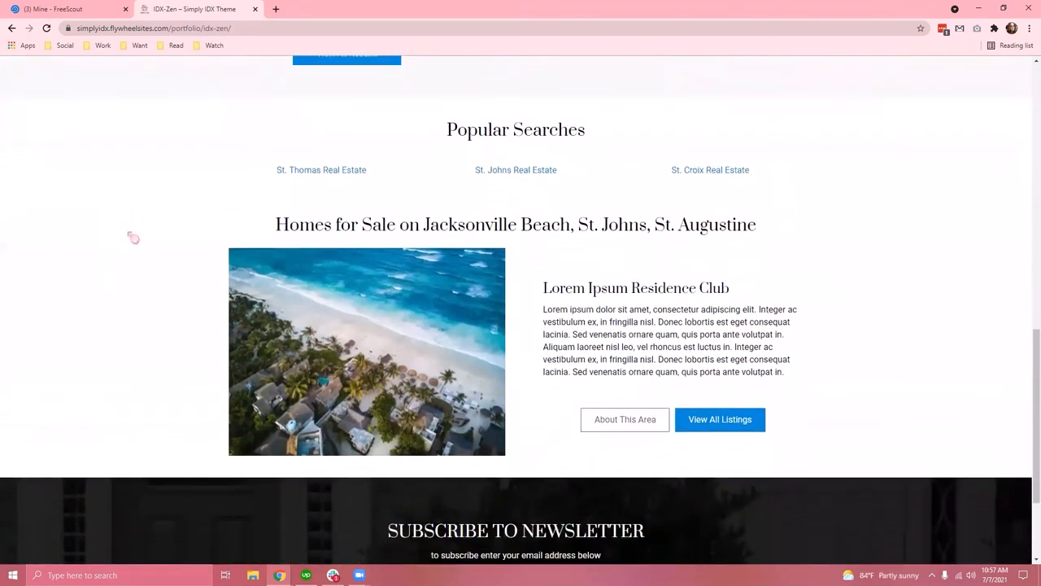
{"action": "scroll", "scroll_direction": "down", "scroll_amount": 3}
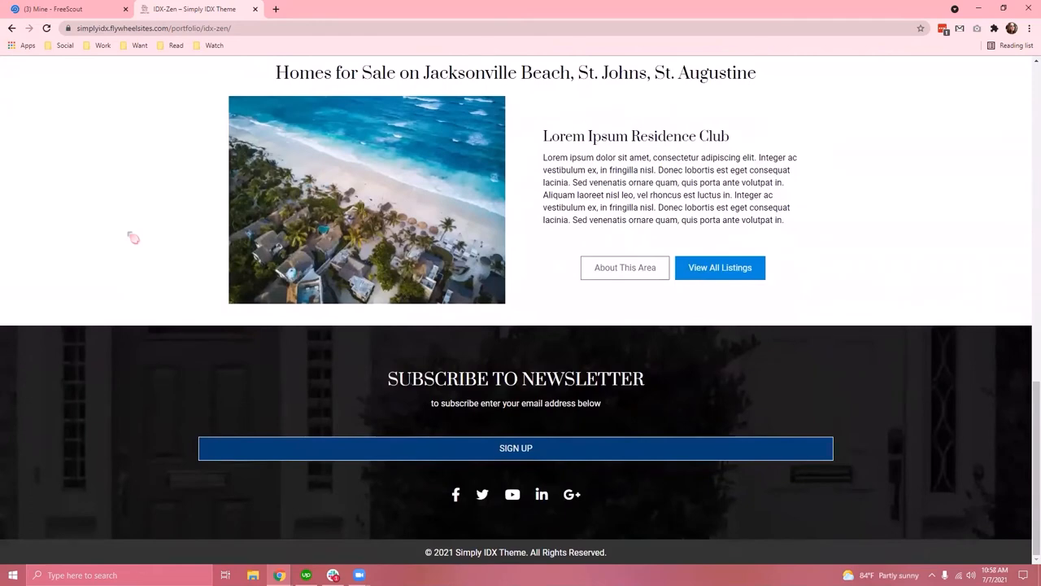
{"action": "scroll", "scroll_direction": "up", "scroll_amount": 3}
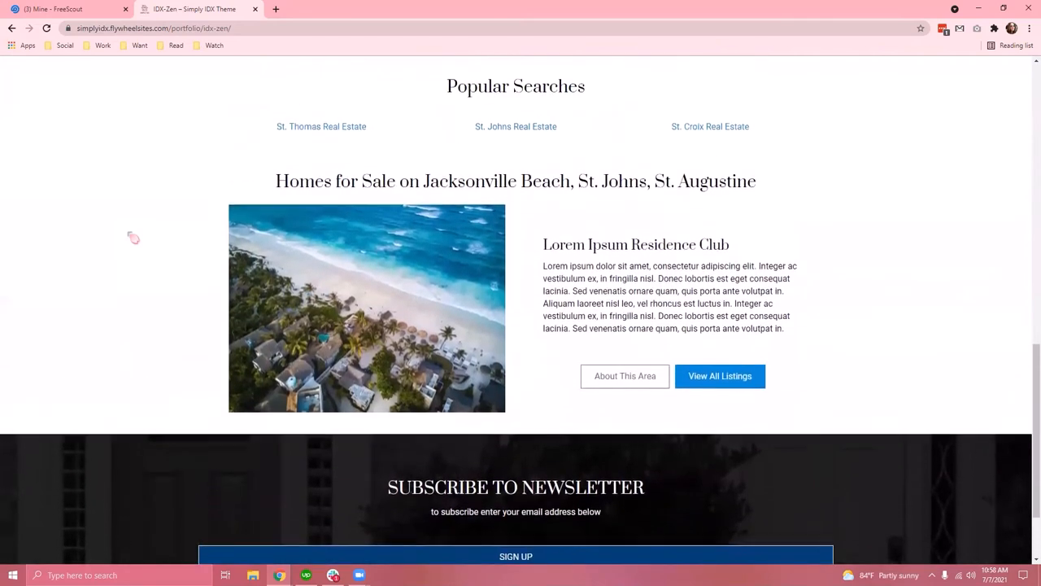
{"action": "scroll", "scroll_direction": "up", "scroll_amount": 3}
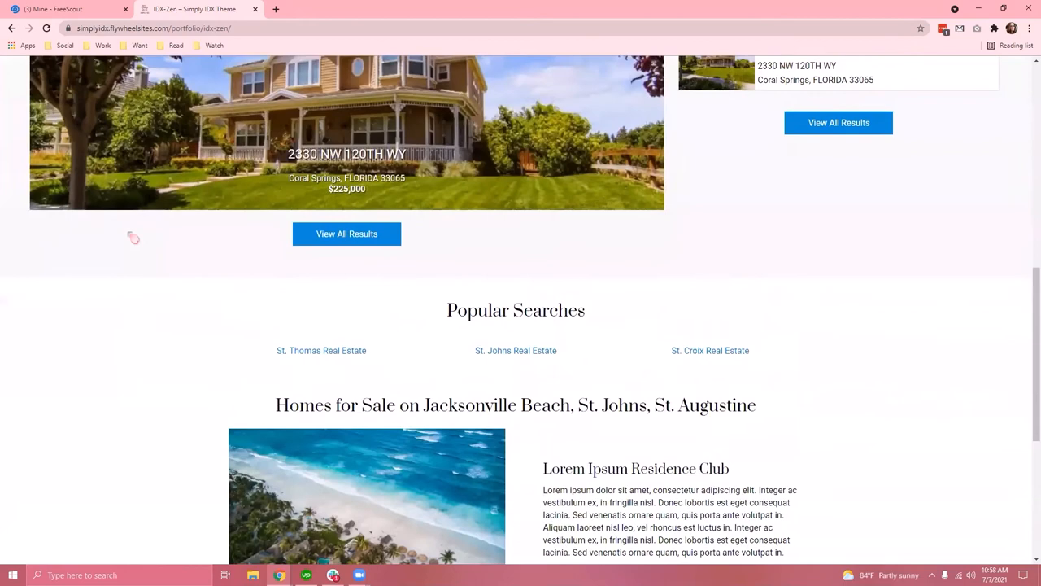
{"action": "scroll", "scroll_direction": "up", "scroll_amount": 3}
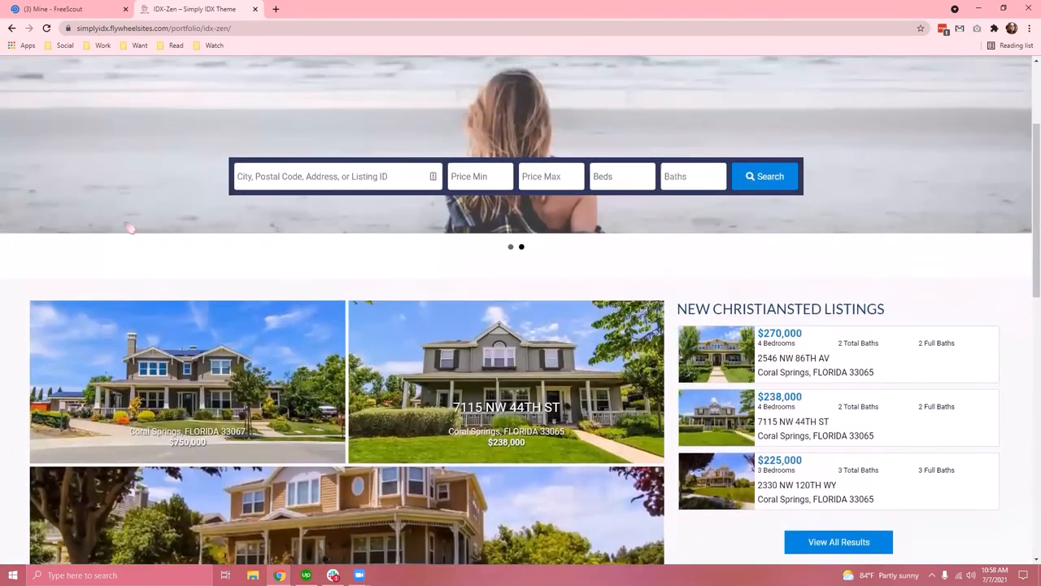